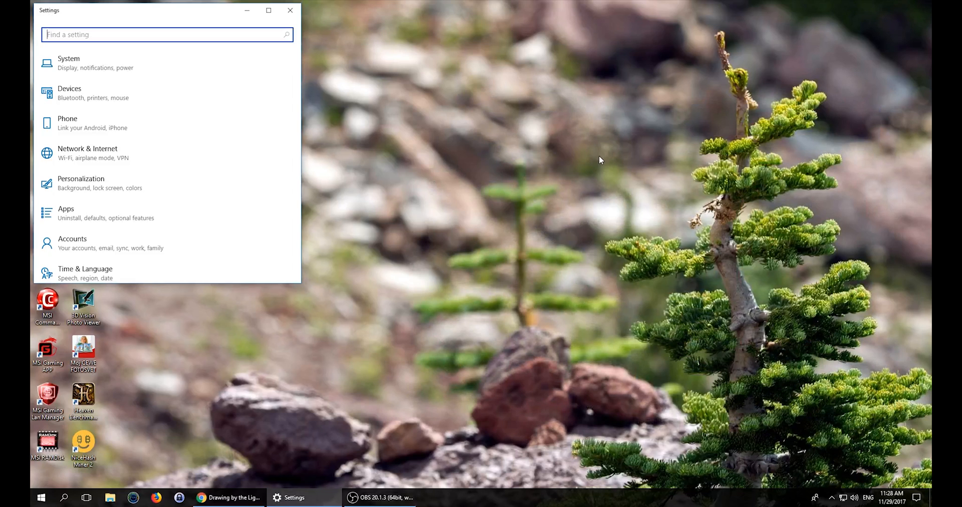
mouse_move(484, 203)
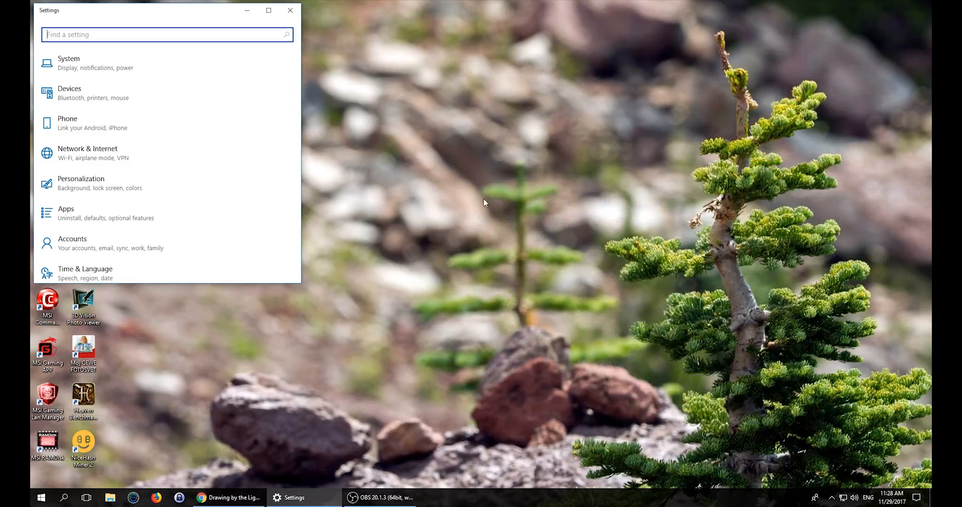
mouse_move(242, 414)
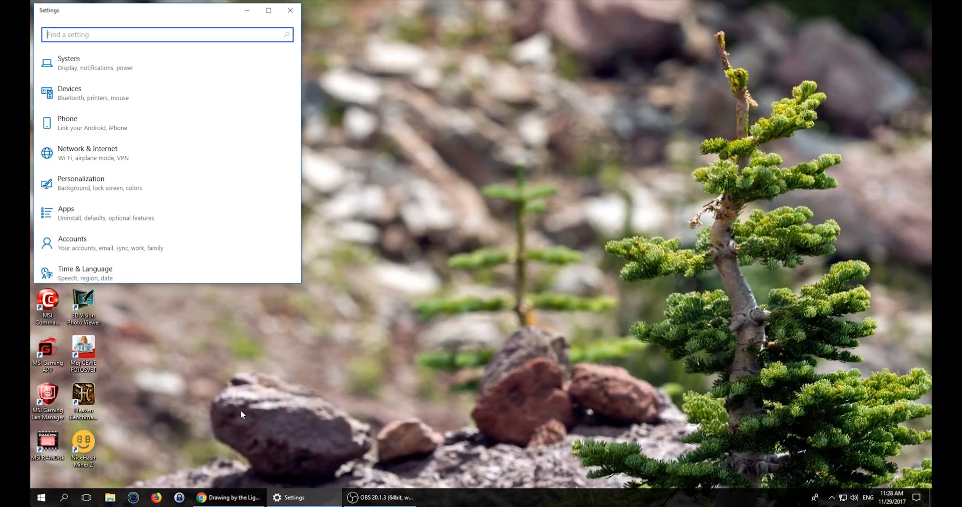
mouse_move(214, 446)
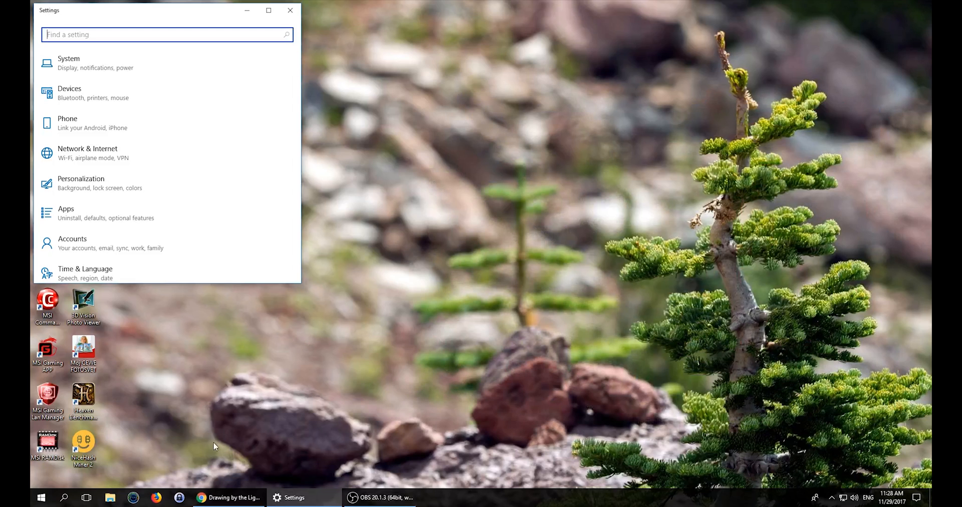
mouse_move(210, 448)
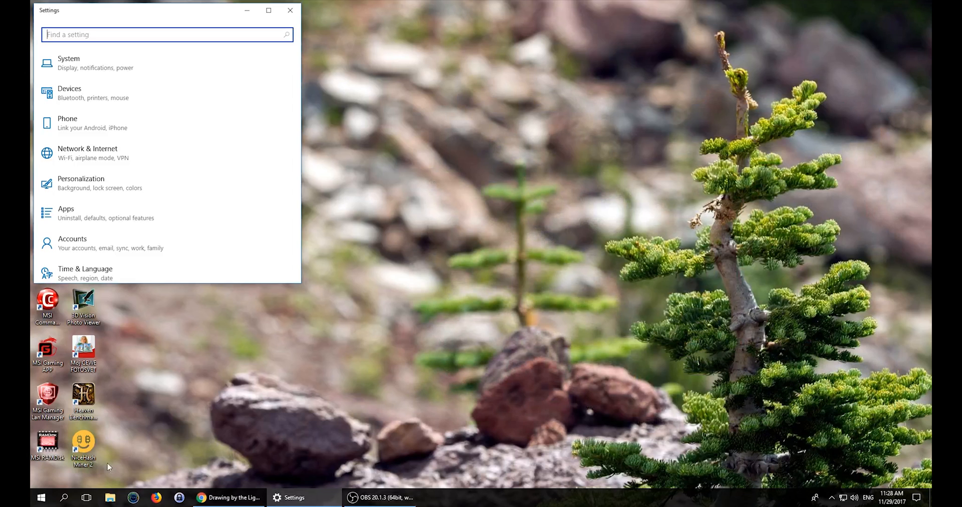
- Find Internet Options via search and show its Security zone settings
left_click(64, 496)
type("internet")
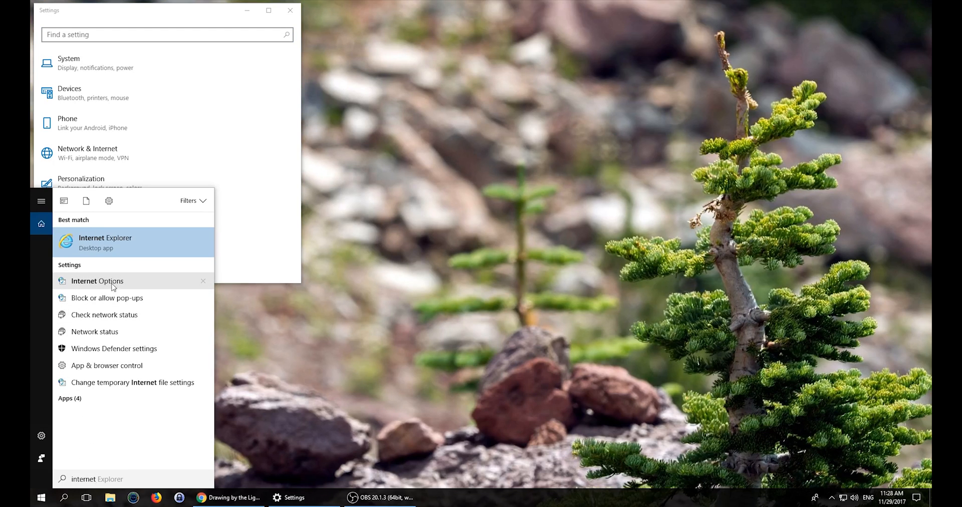
left_click(97, 281)
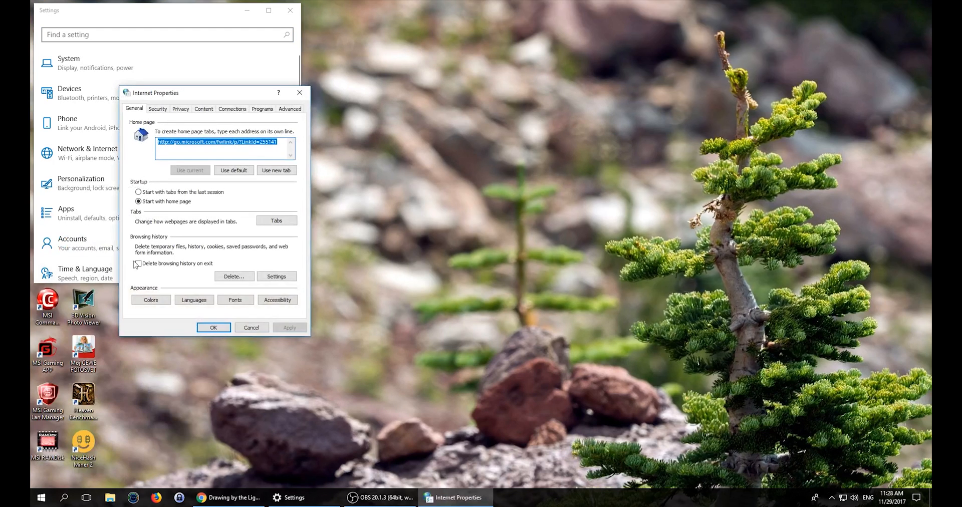
left_click(157, 109)
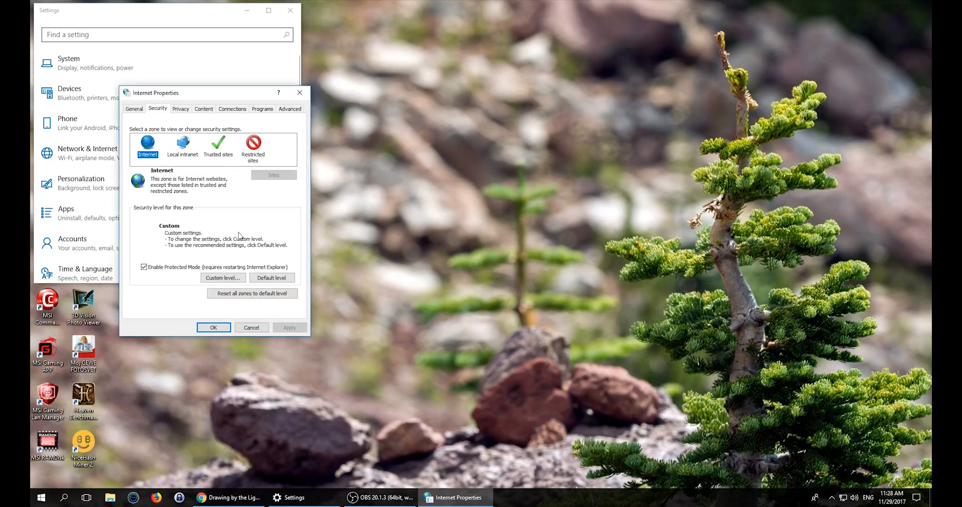
- In the Internet zone's custom level, set Launching applications and unsafe files to Enable (not secure)
left_click(223, 278)
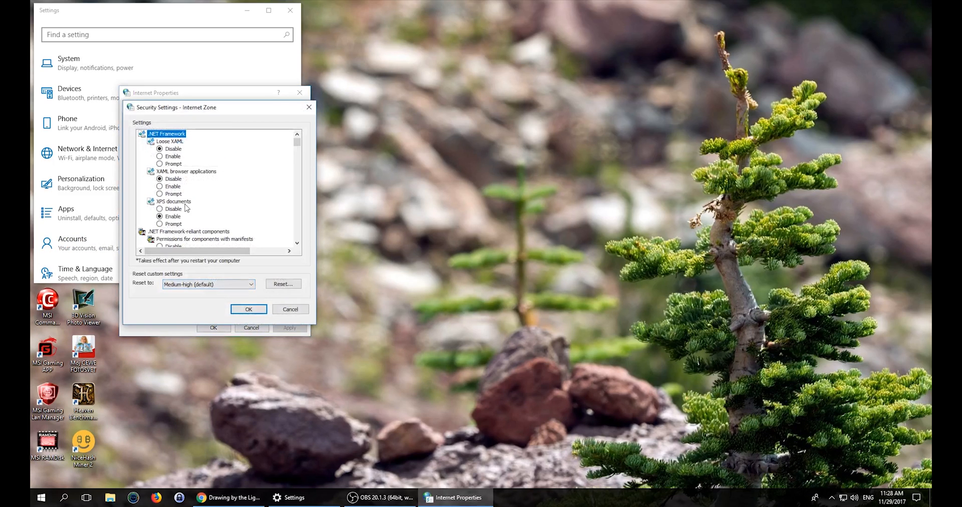
scroll("down", 3)
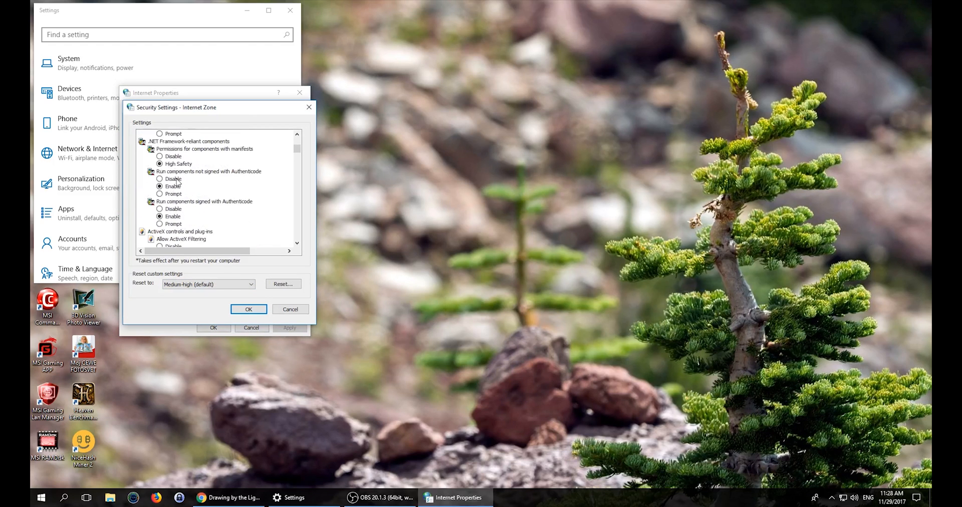
scroll("down", 3)
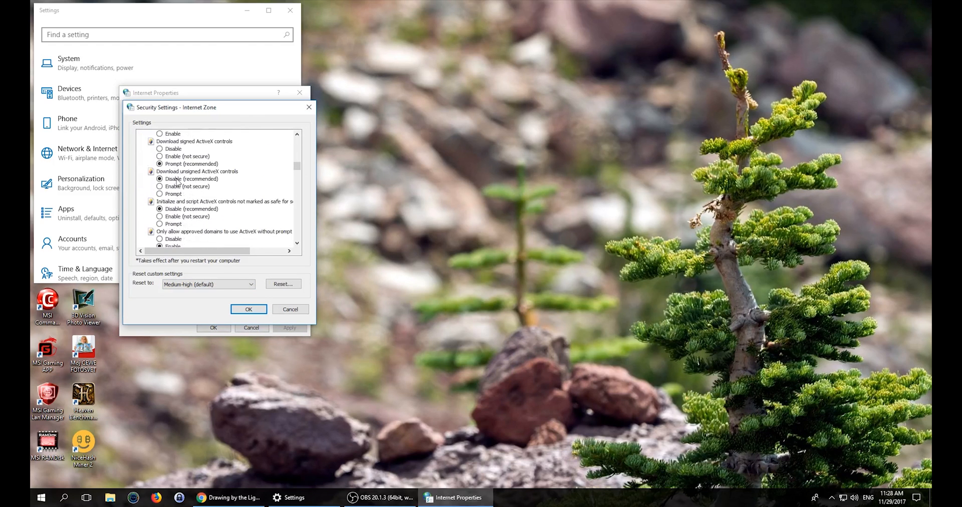
scroll("down", 3)
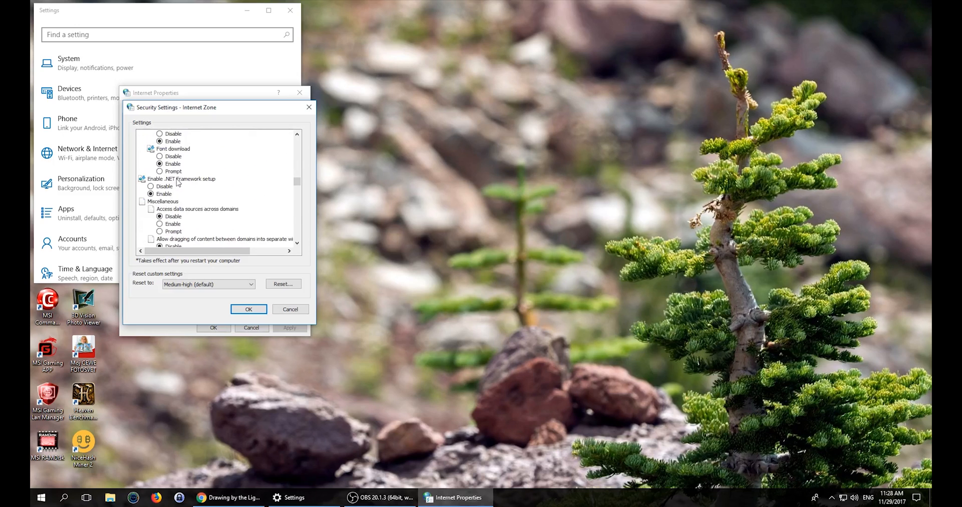
scroll("down", 3)
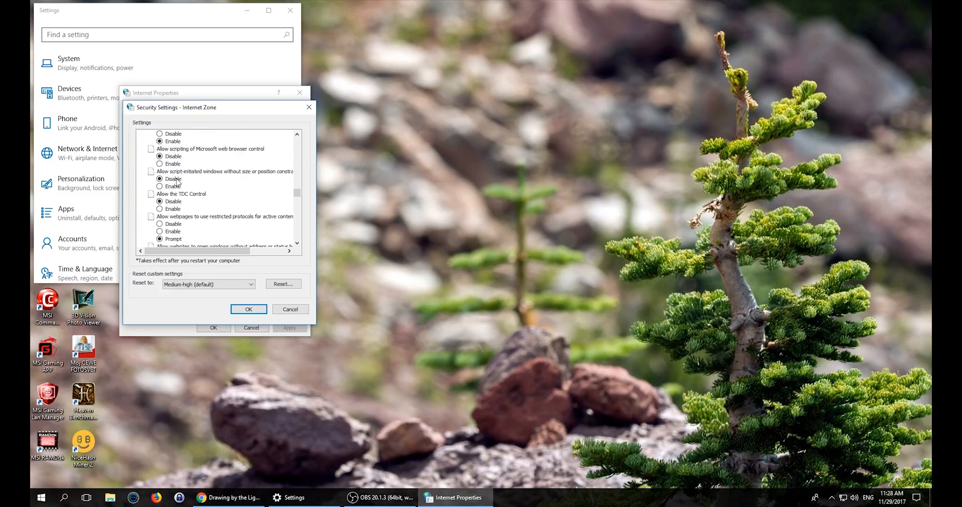
scroll("down", 3)
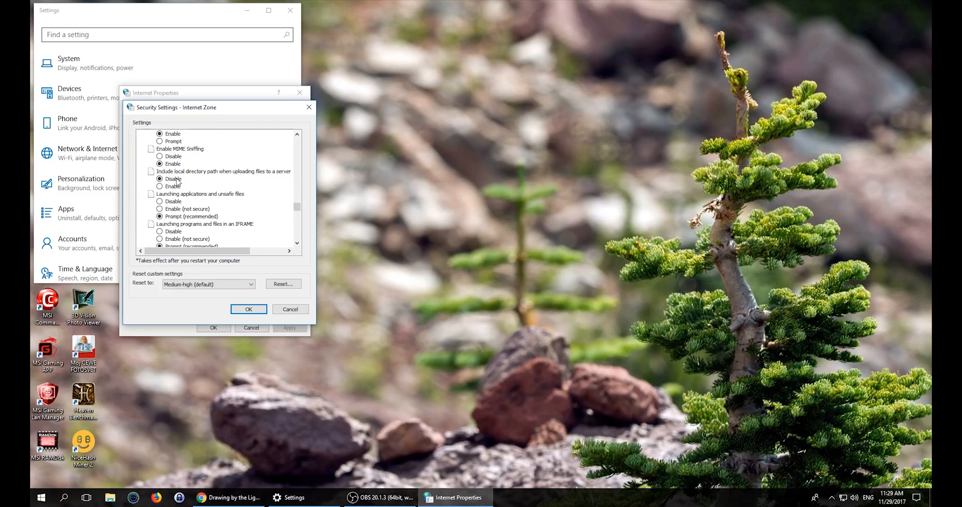
scroll("down", 3)
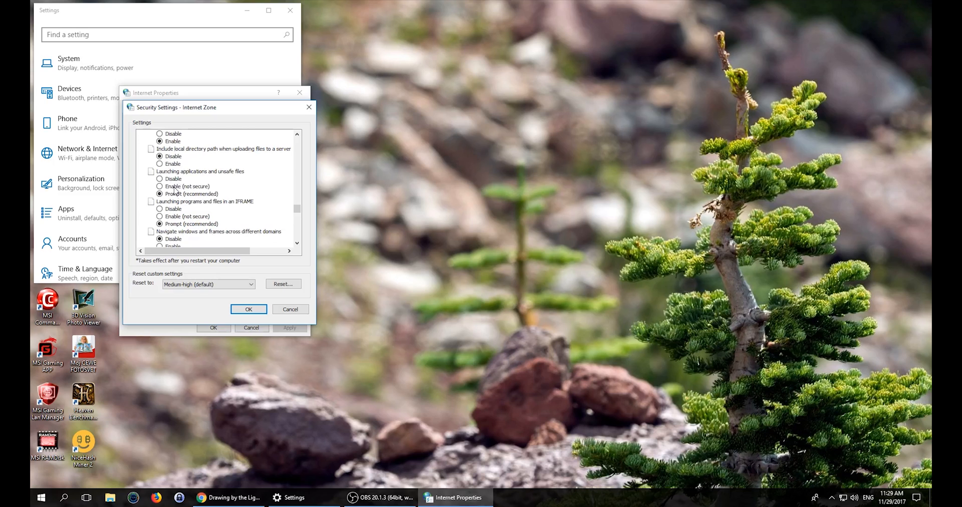
left_click(159, 186)
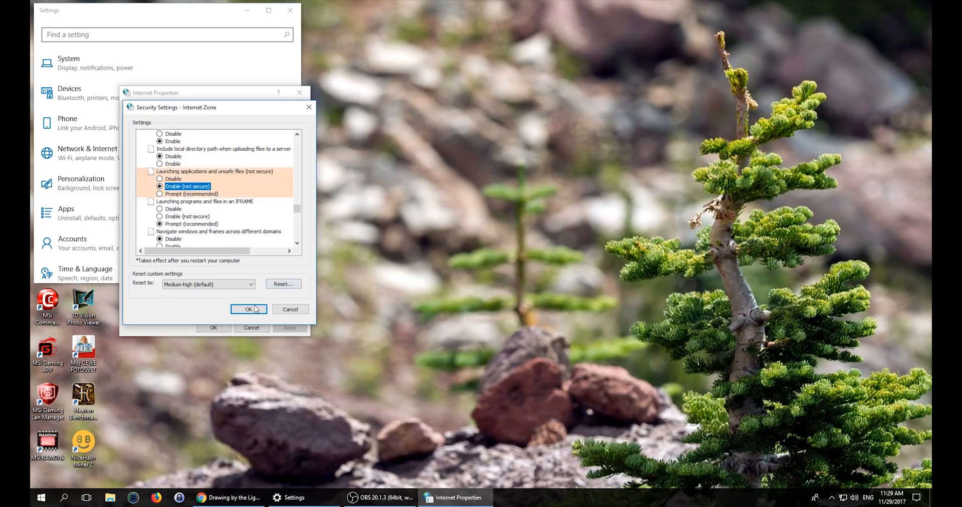
- Confirm the custom level and accept Internet Properties to apply the risky setting
left_click(249, 308)
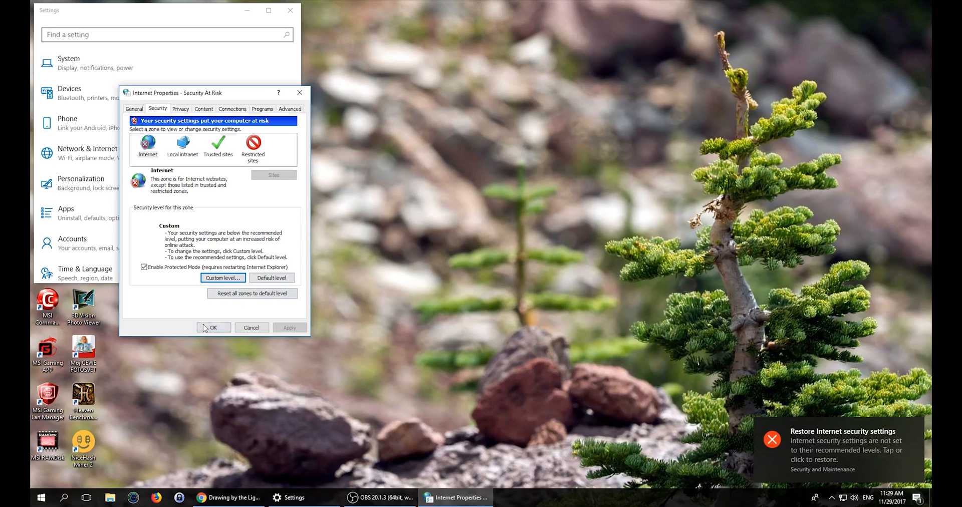
left_click(213, 327)
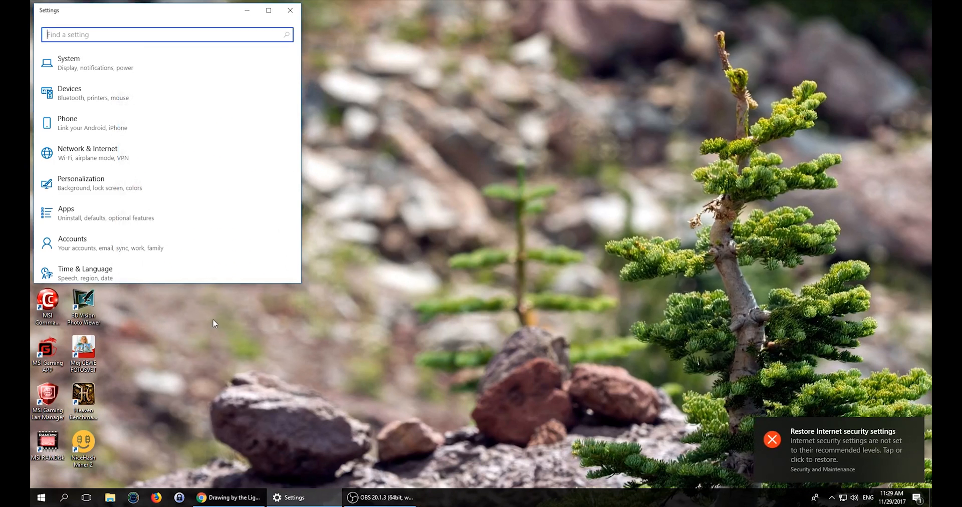
mouse_move(160, 383)
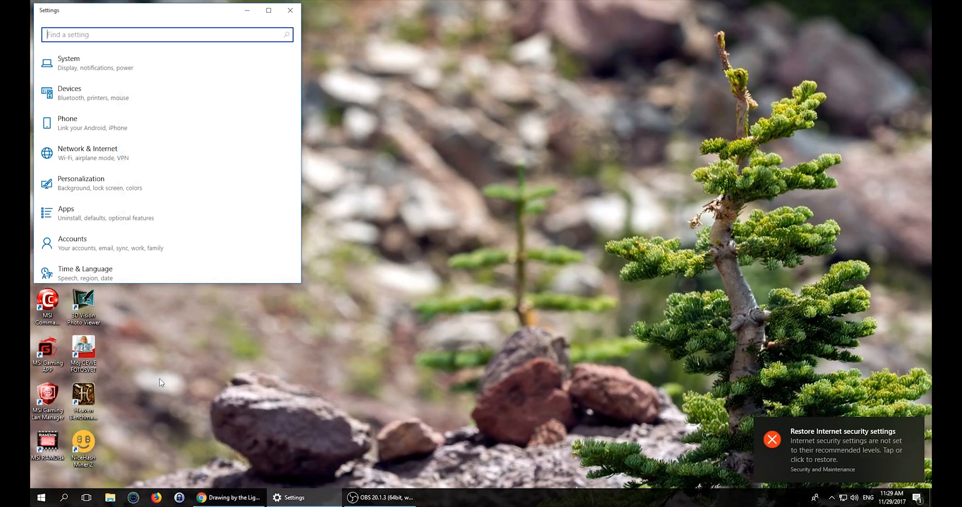
mouse_move(96, 471)
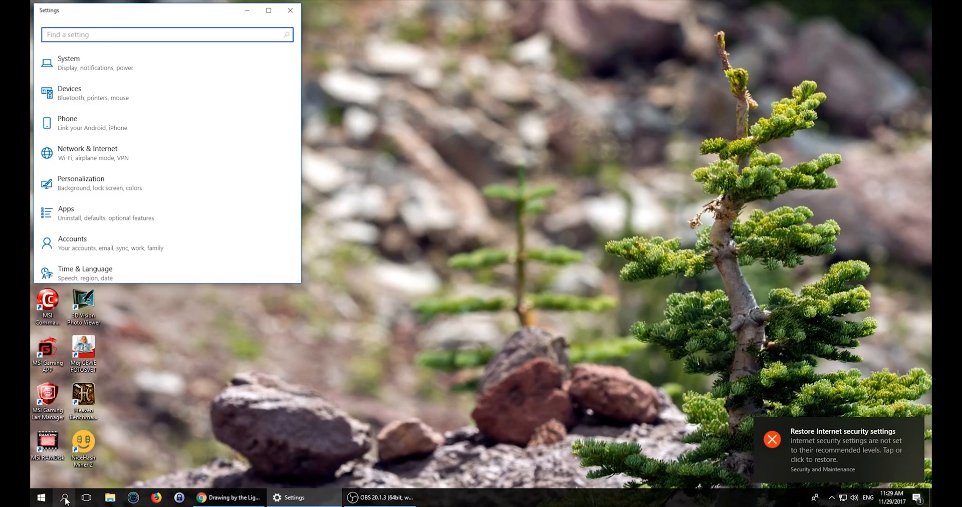
- Search 'user acco' and launch Change User Account Control settings
left_click(64, 497)
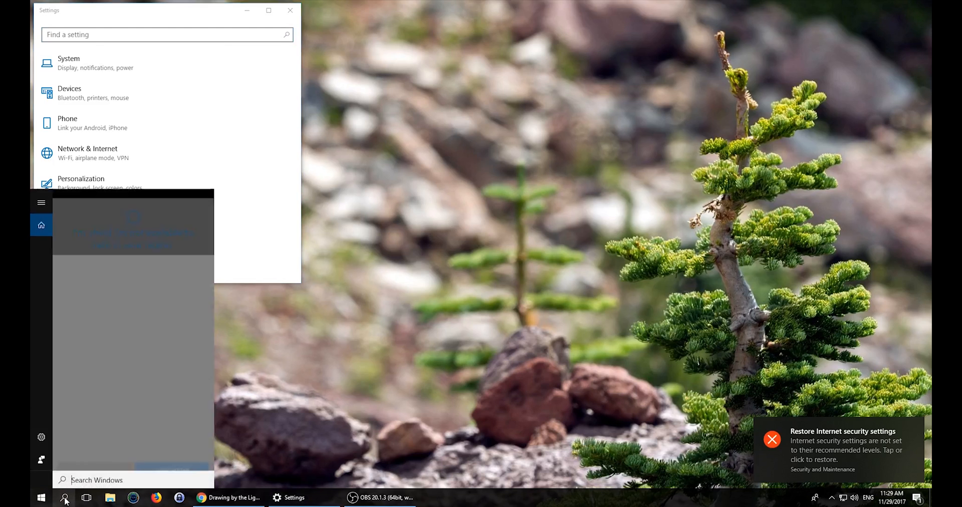
type("u")
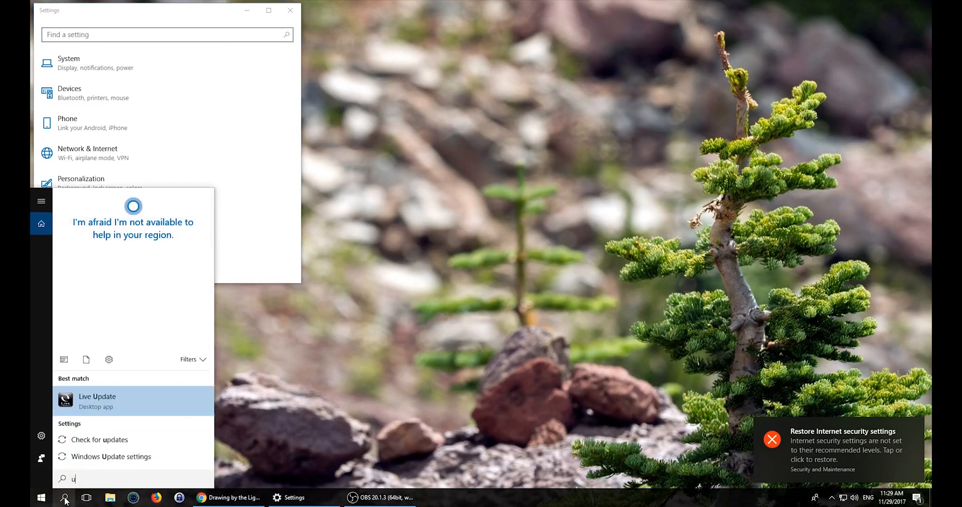
type("ser accoun")
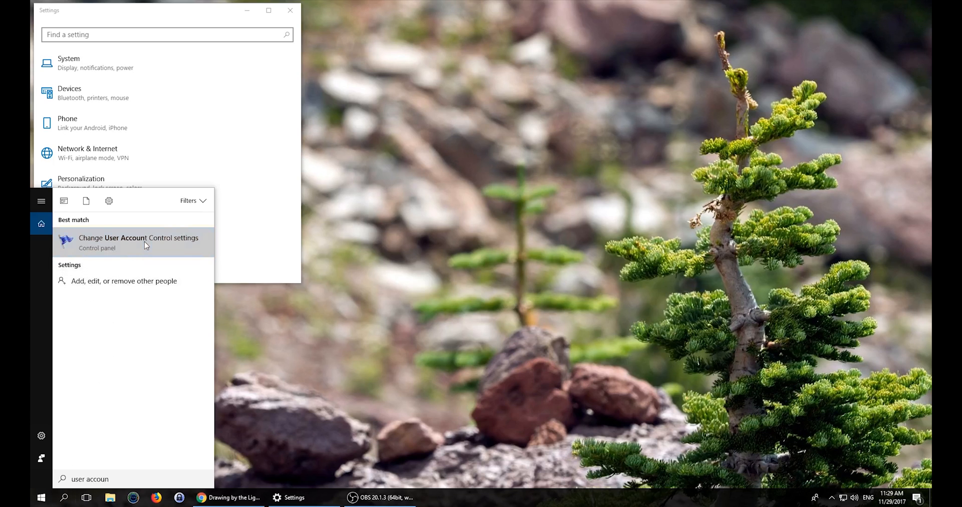
left_click(138, 243)
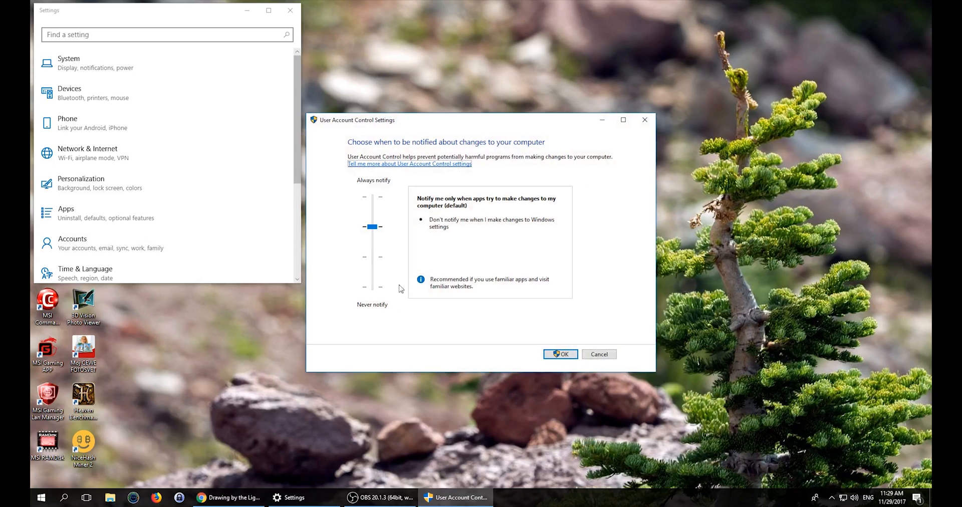
- Lower the UAC slider to Never notify and confirm with OK
left_click_drag(371, 225, 370, 256)
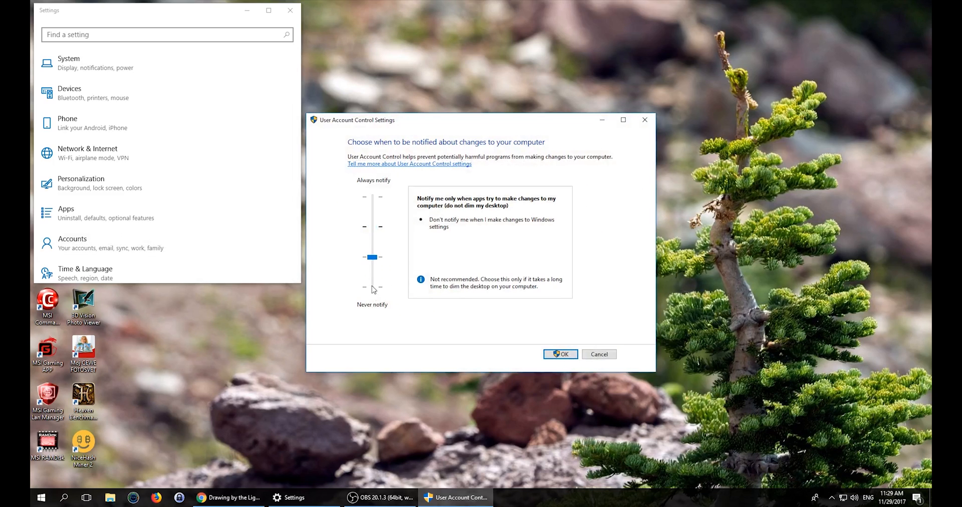
left_click_drag(372, 257, 371, 288)
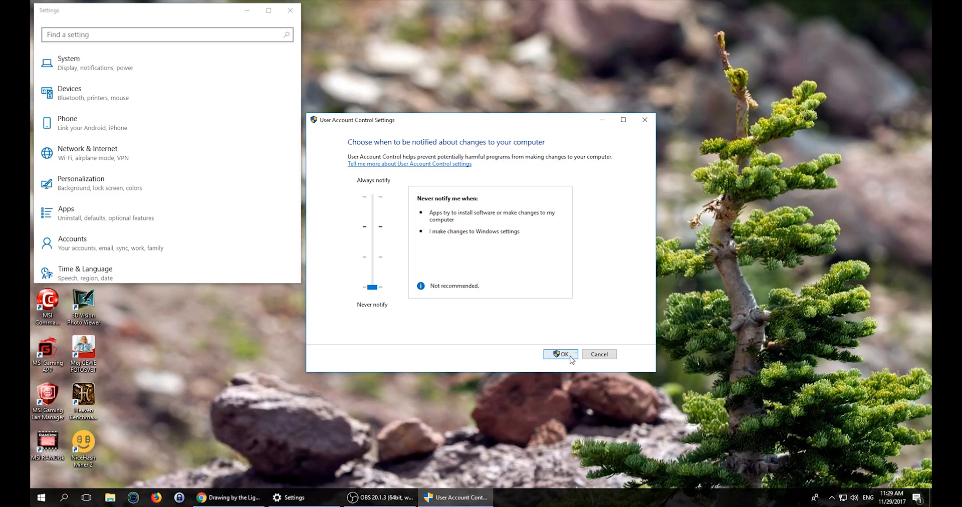
left_click(559, 354)
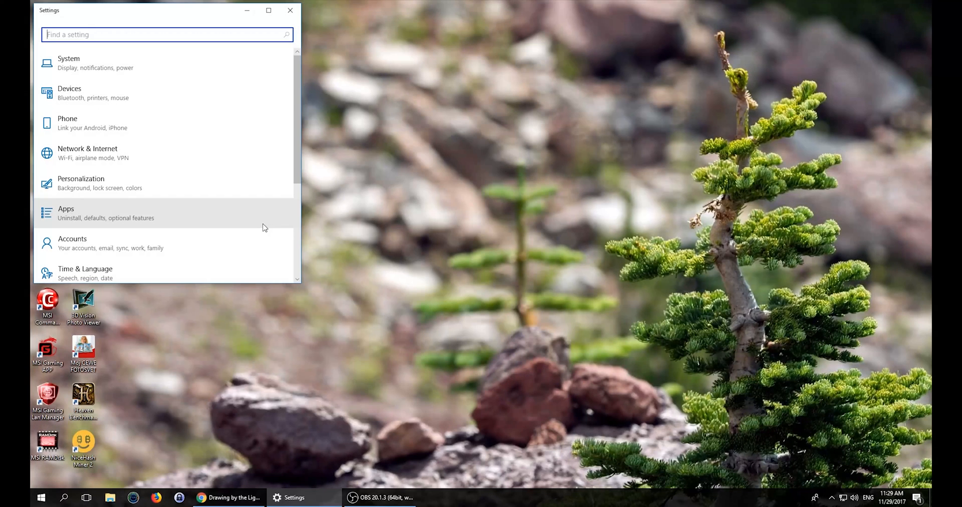